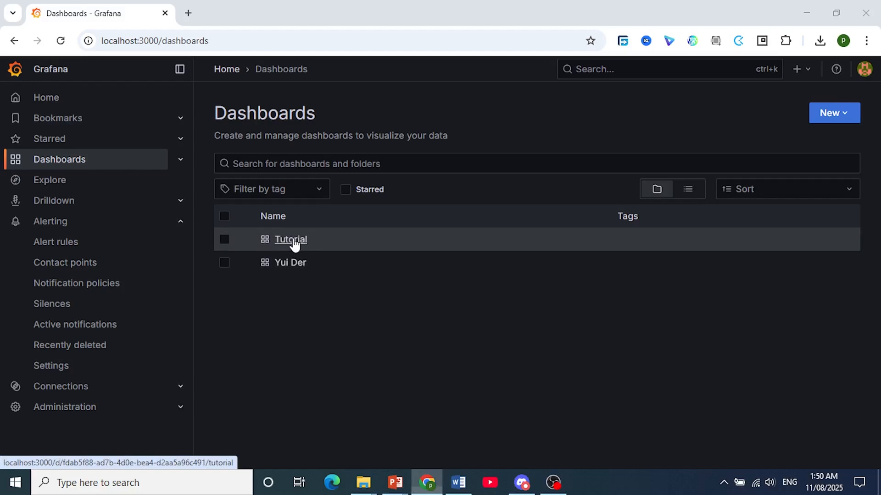
Open the Tutorial dashboard and show the Time series panel's menu
click(291, 240)
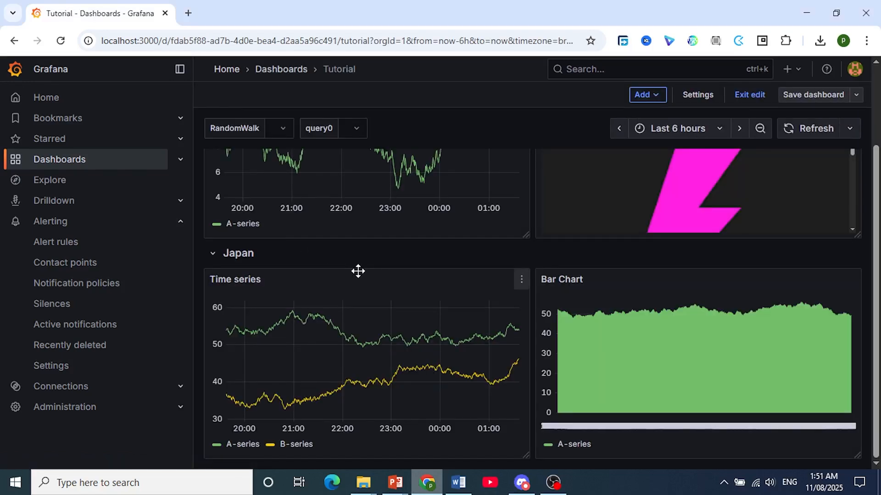
mouse_move(363, 284)
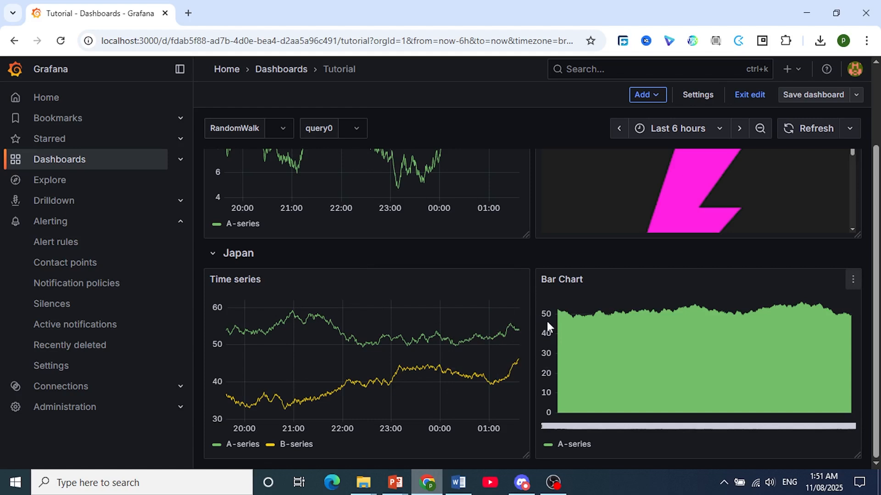
mouse_move(504, 280)
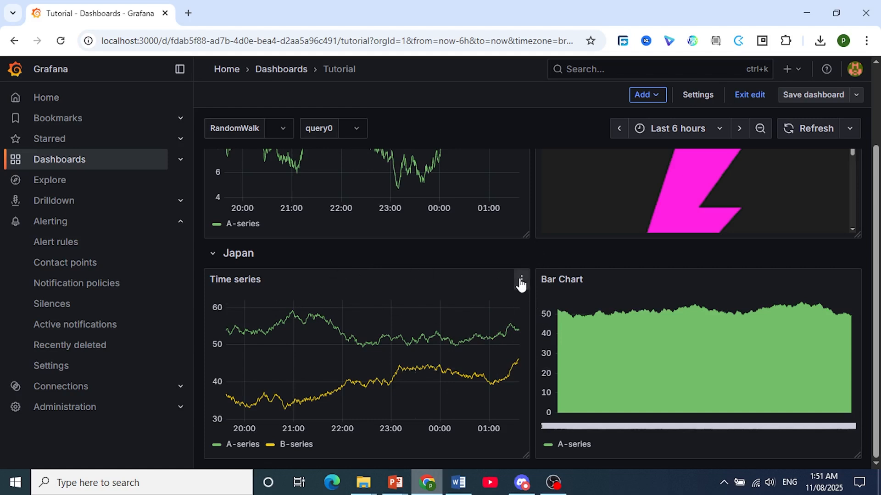
click(519, 279)
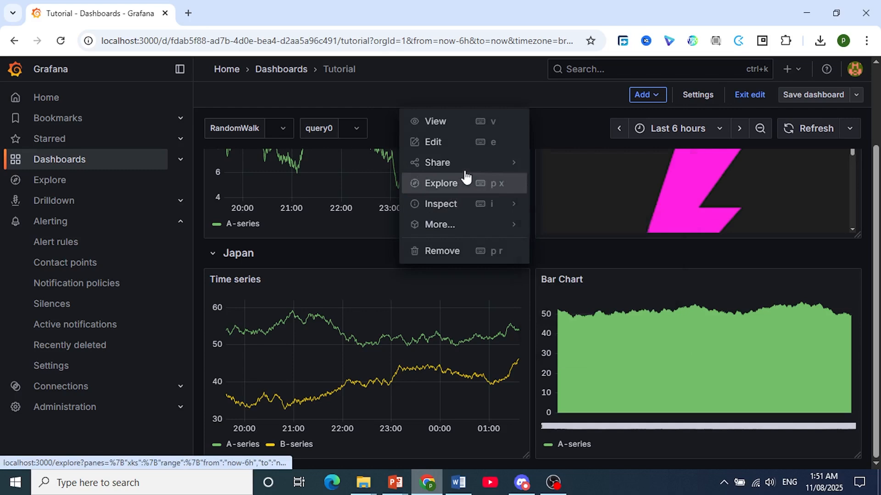
Edit the Time series panel and add a third query
click(432, 142)
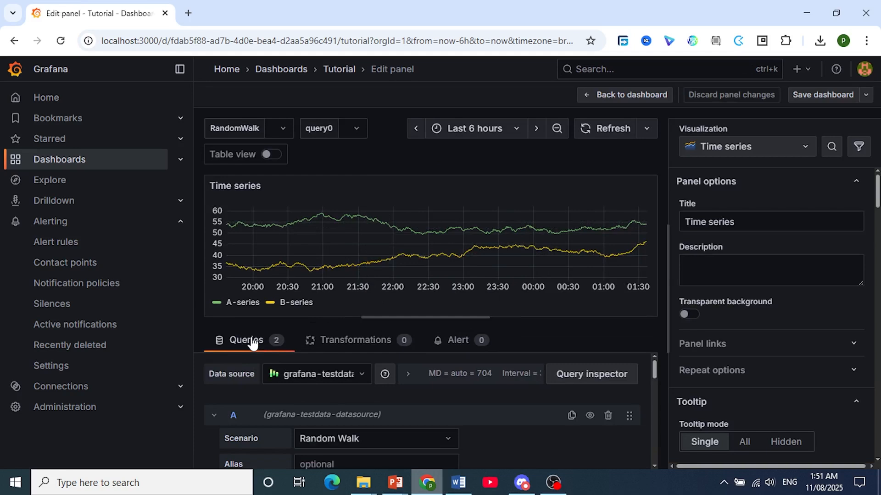
scroll(down, 3)
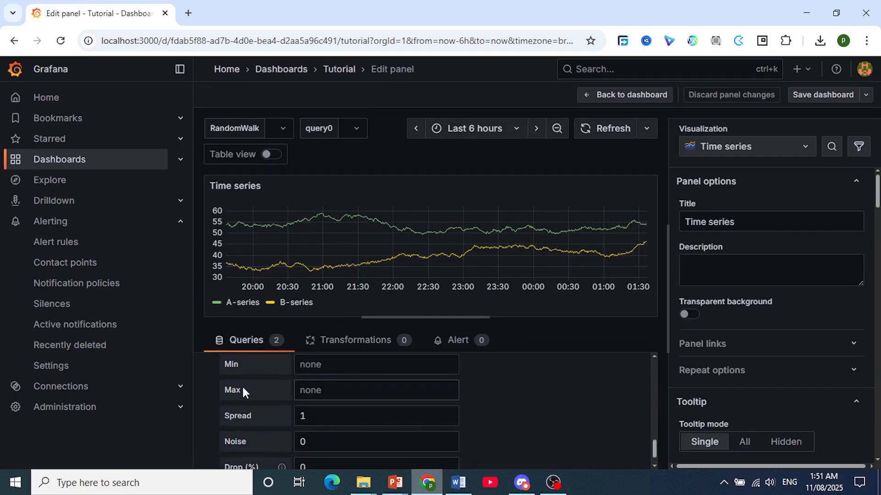
click(244, 449)
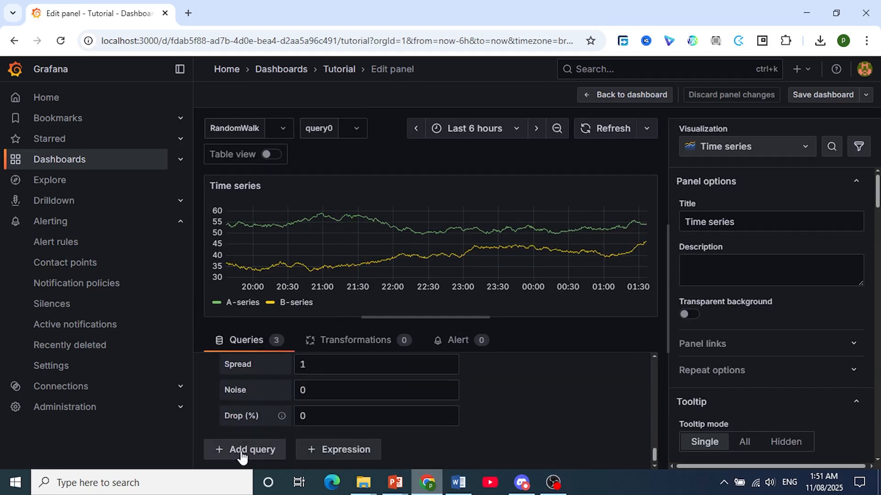
click(243, 449)
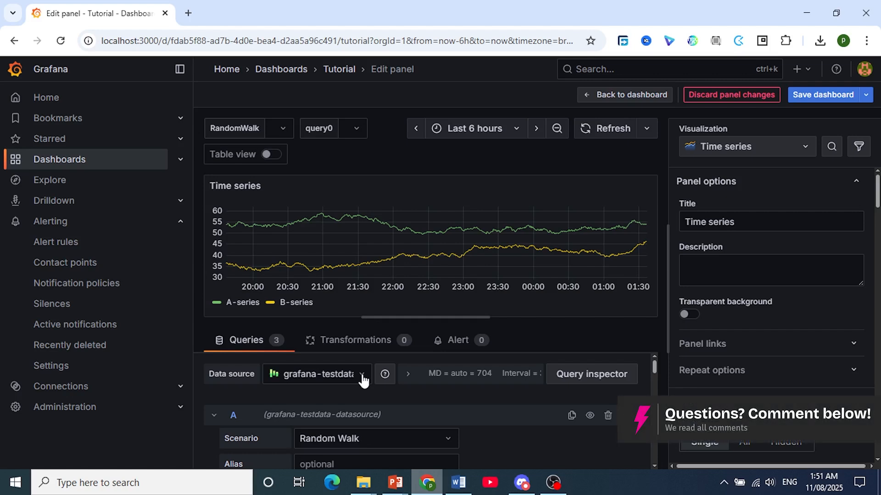
Switch the data source to loki, then back to grafana-testdata-datasource
click(313, 374)
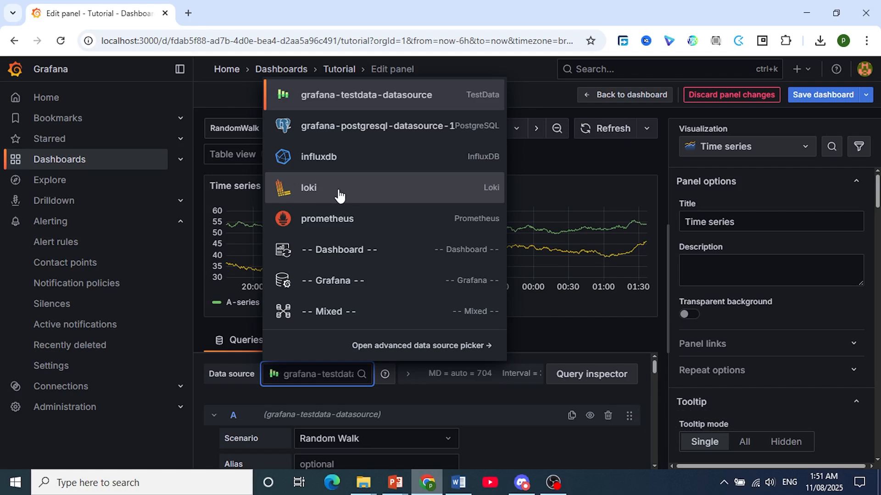
click(308, 188)
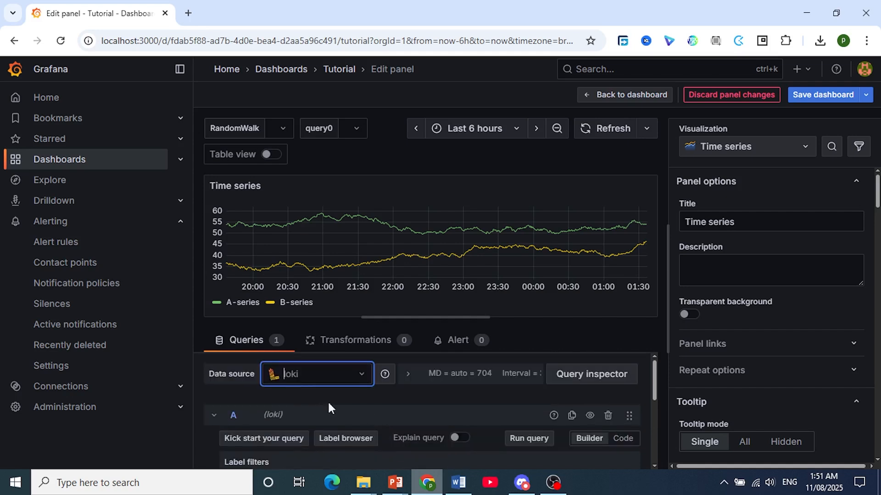
click(316, 375)
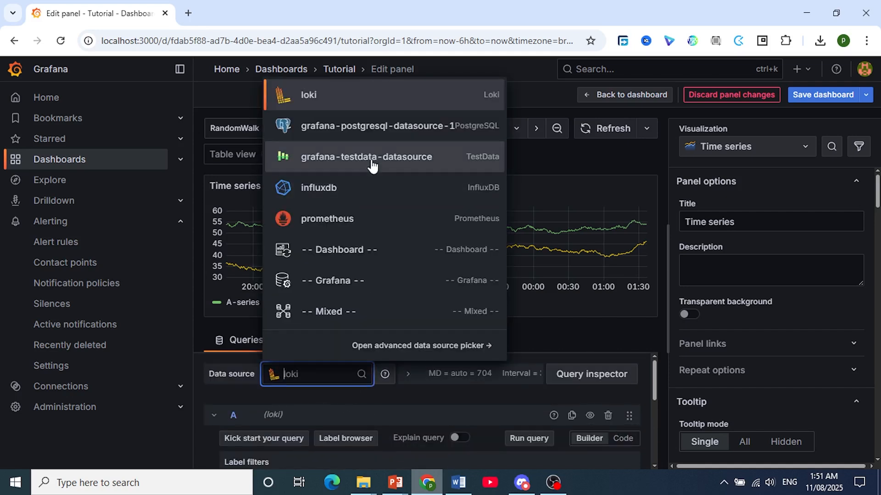
click(365, 156)
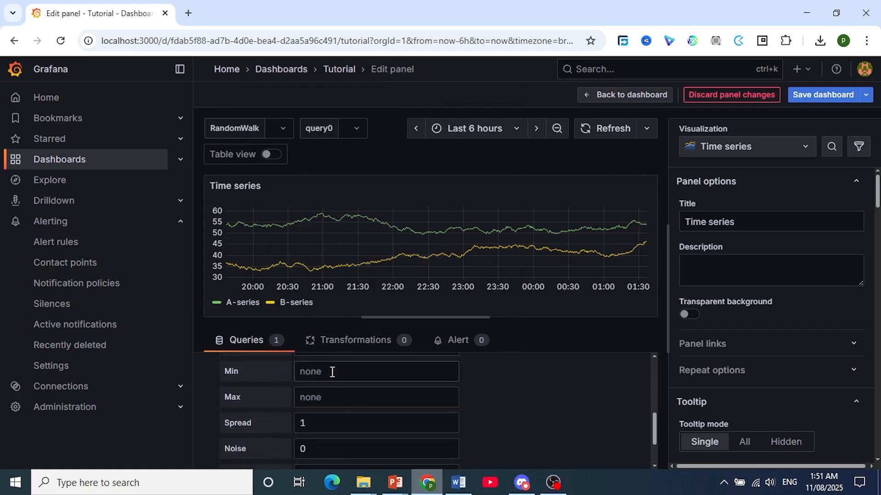
Set the Random Walk query's Min to 25 and Max to 50
click(375, 371)
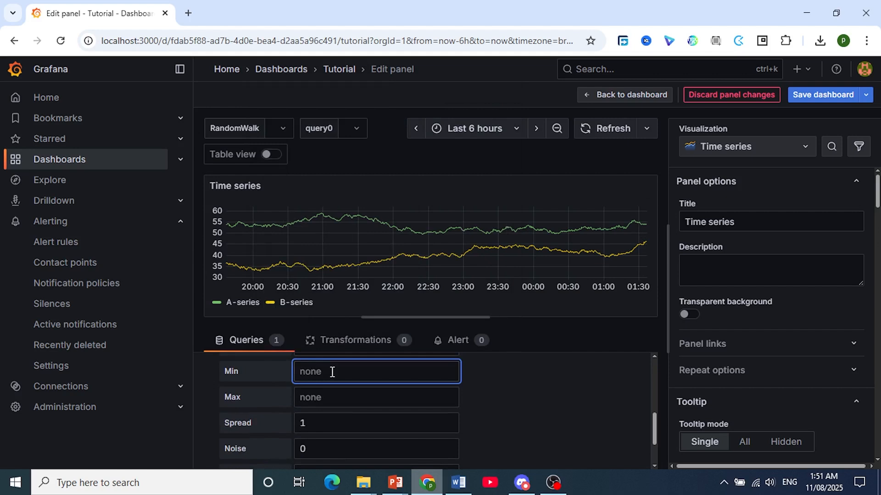
text(25)
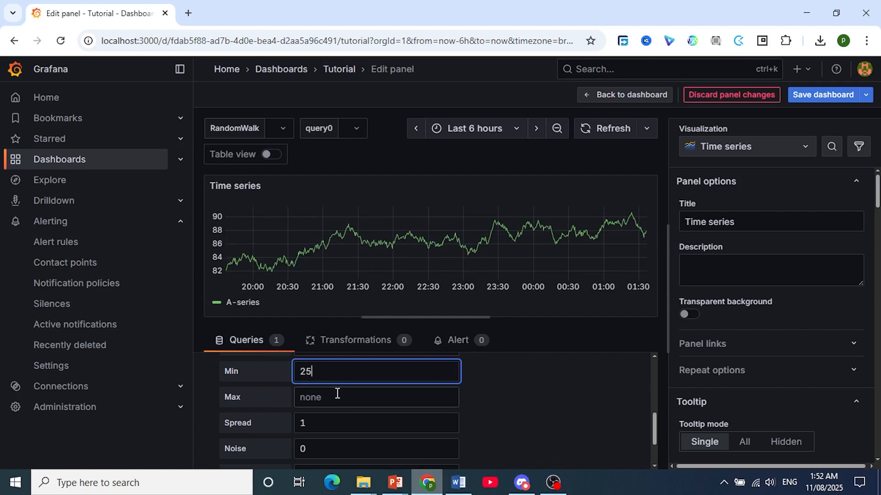
text(5)
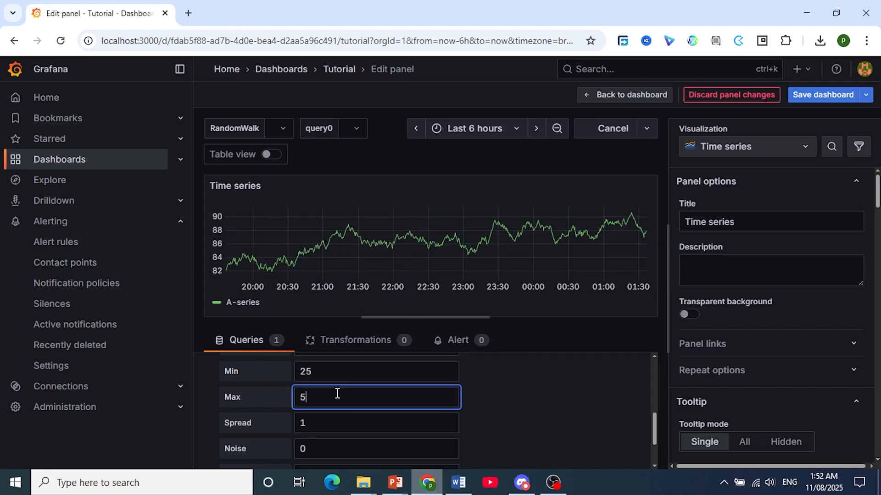
text(0)
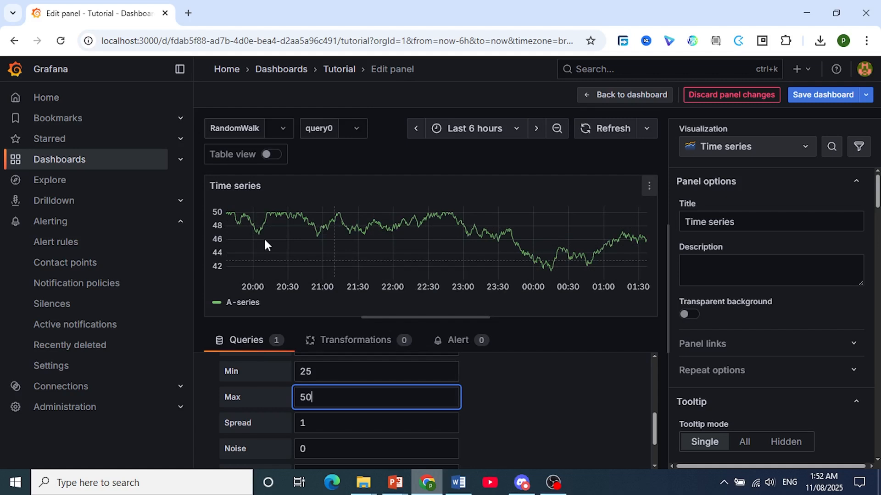
mouse_move(292, 216)
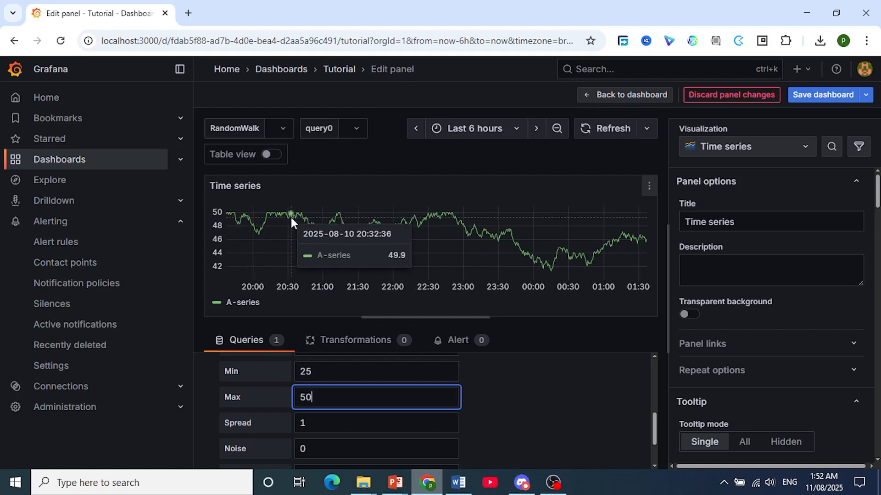
mouse_move(458, 283)
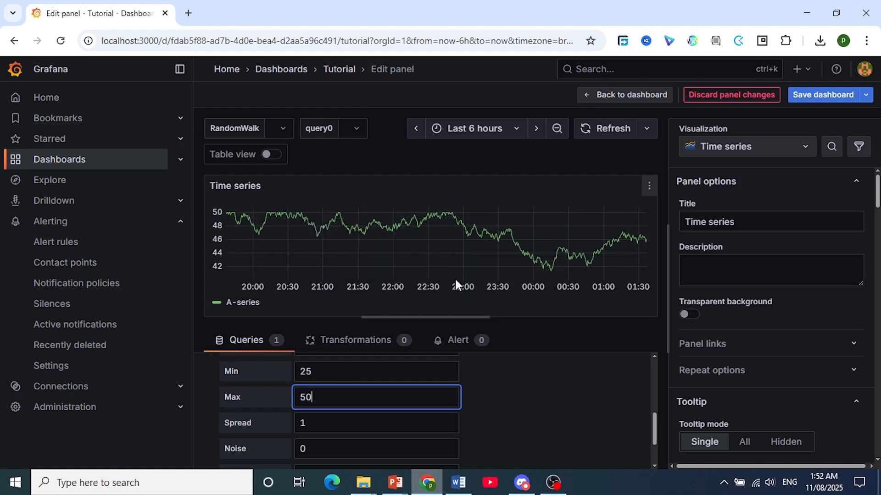
mouse_move(500, 307)
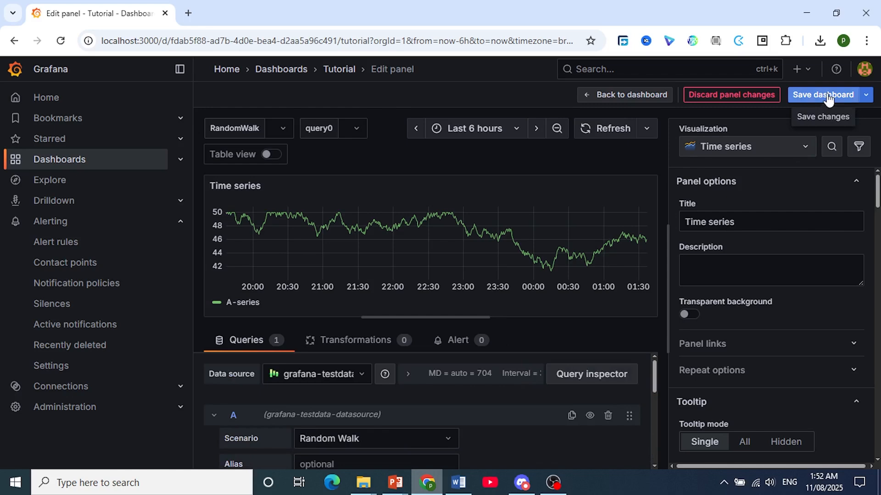
Save the Tutorial dashboard and go back to the dashboard view
click(823, 94)
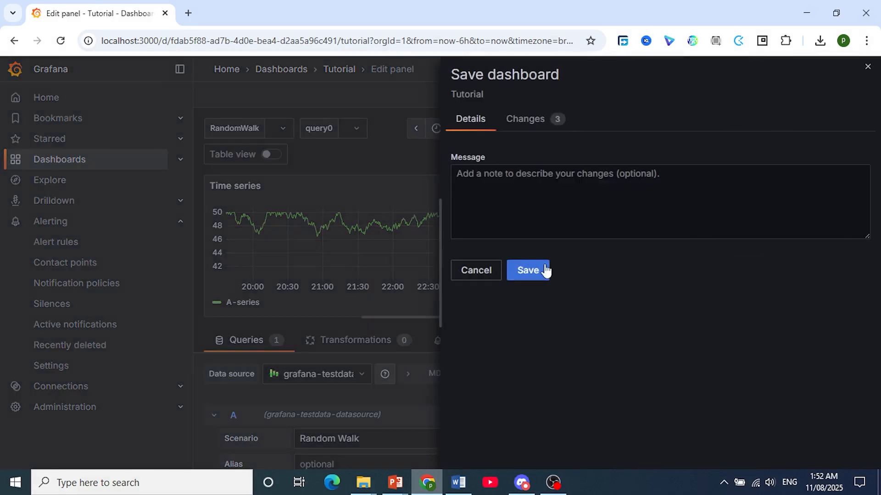
click(527, 270)
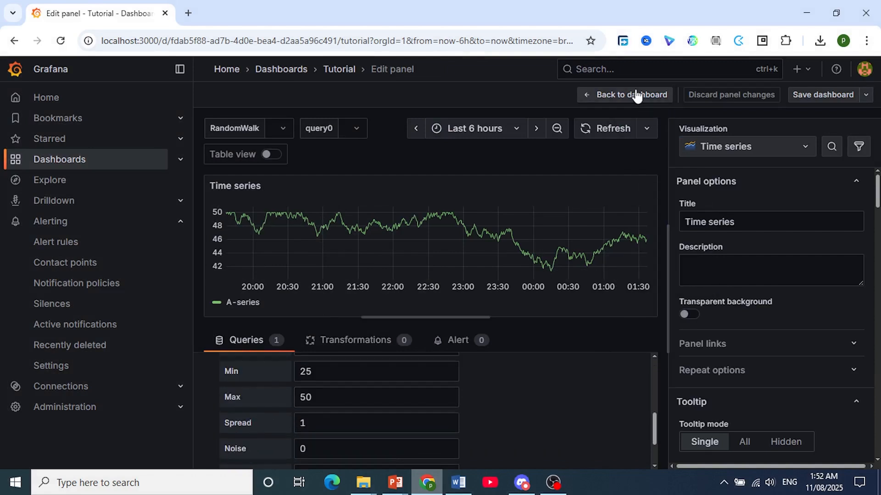
click(623, 95)
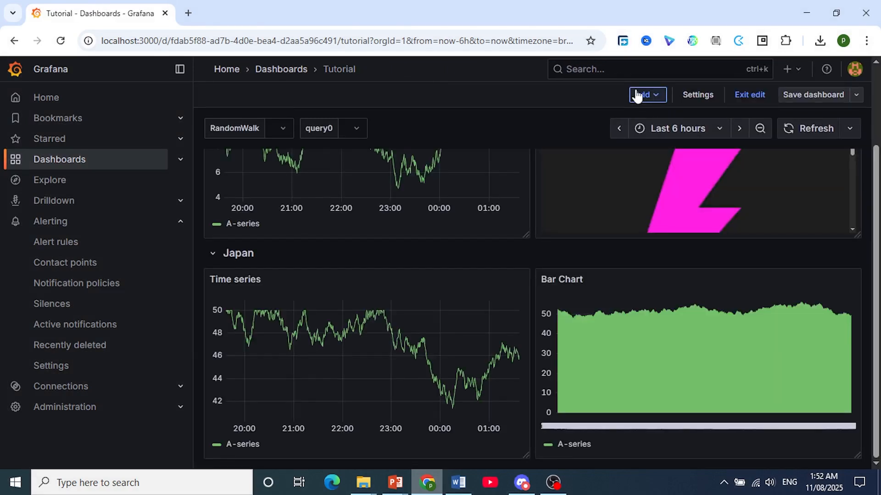
mouse_move(617, 429)
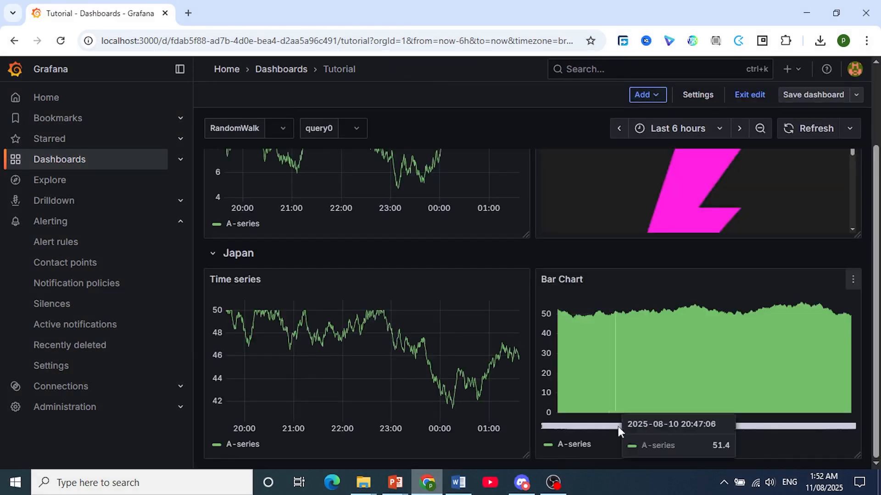